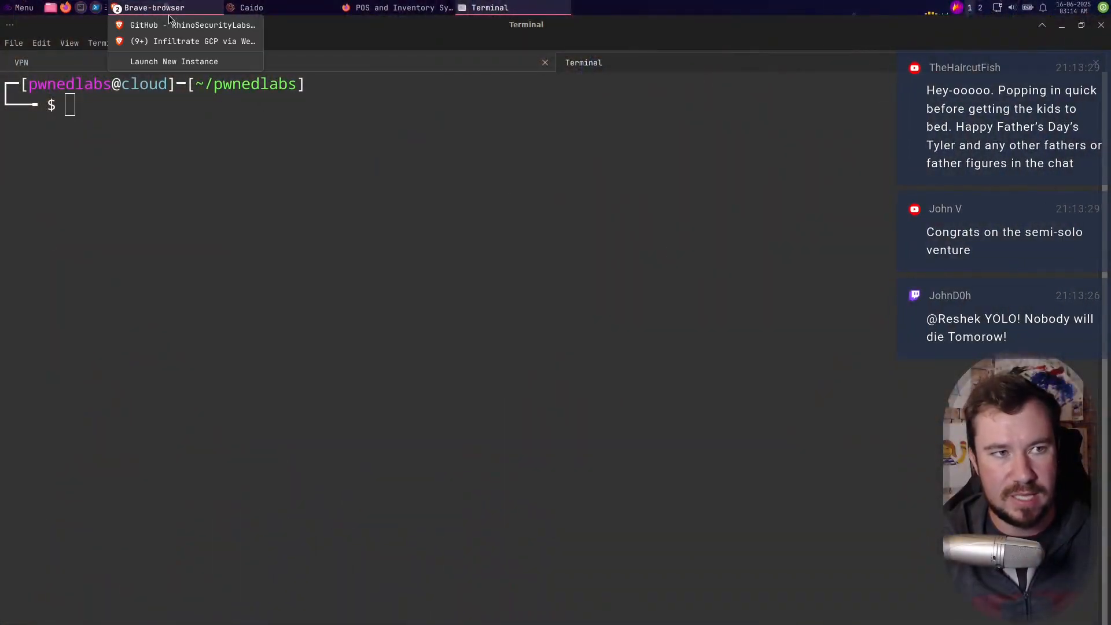
Scroll the GCP-IAM-Privilege-Escalation README down to its methods list, then bring up the PwnedLabs lab page.
left_click(191, 25)
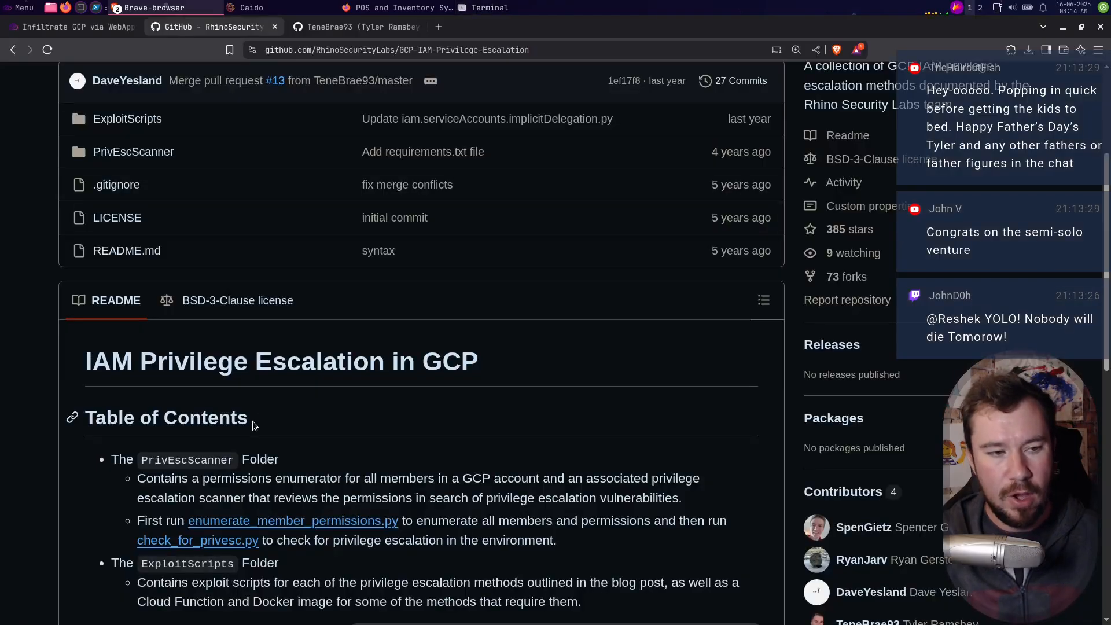
scroll("down", 3)
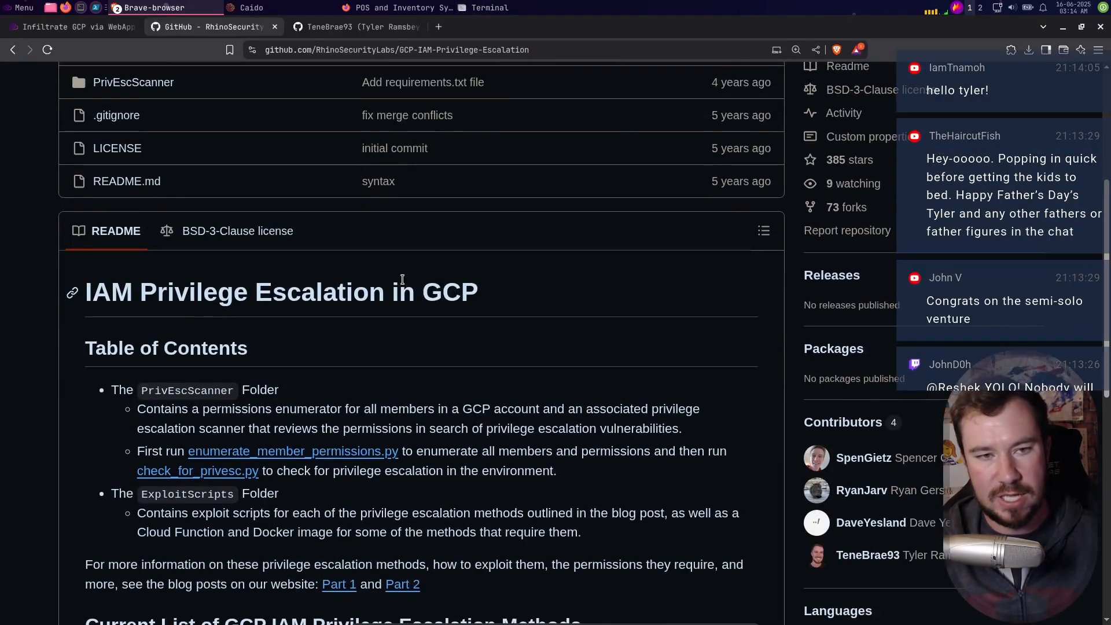
scroll("down", 3)
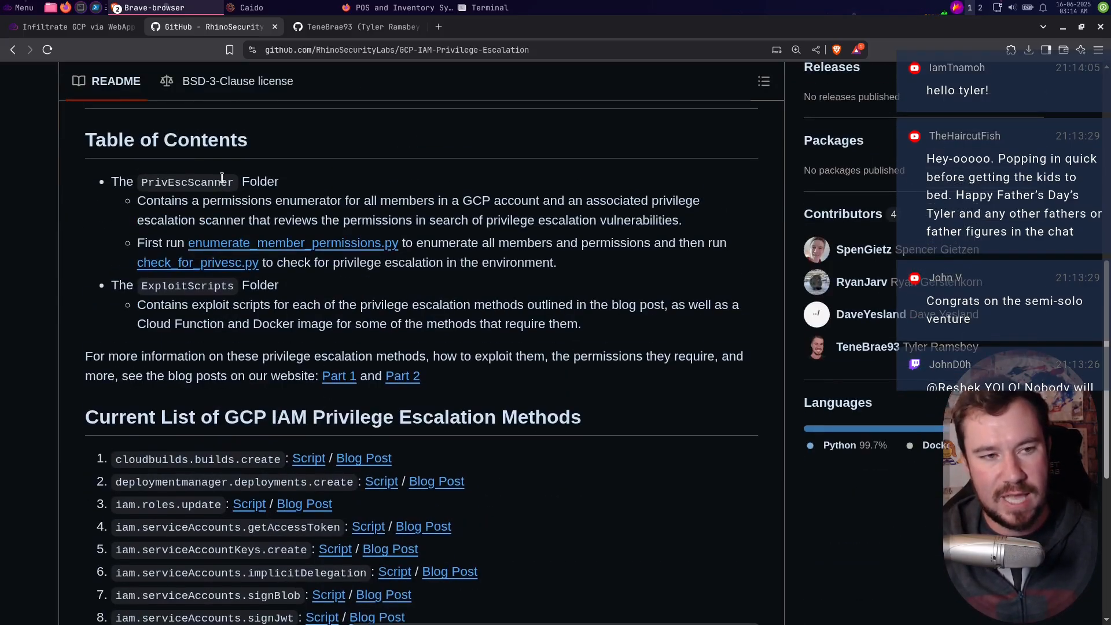
scroll("down", 3)
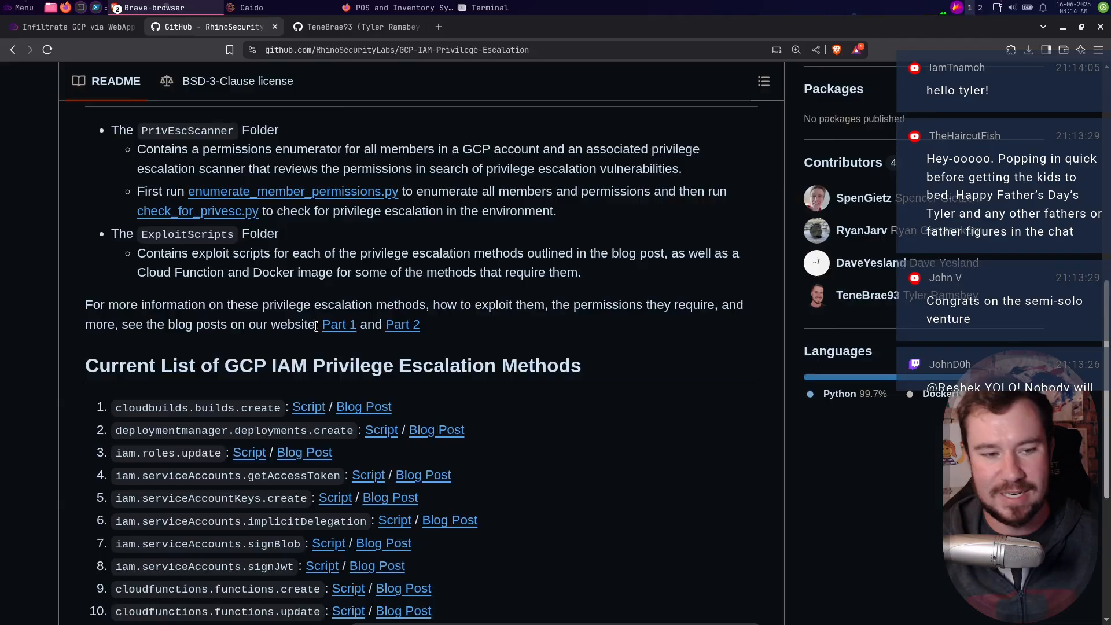
scroll("down", 3)
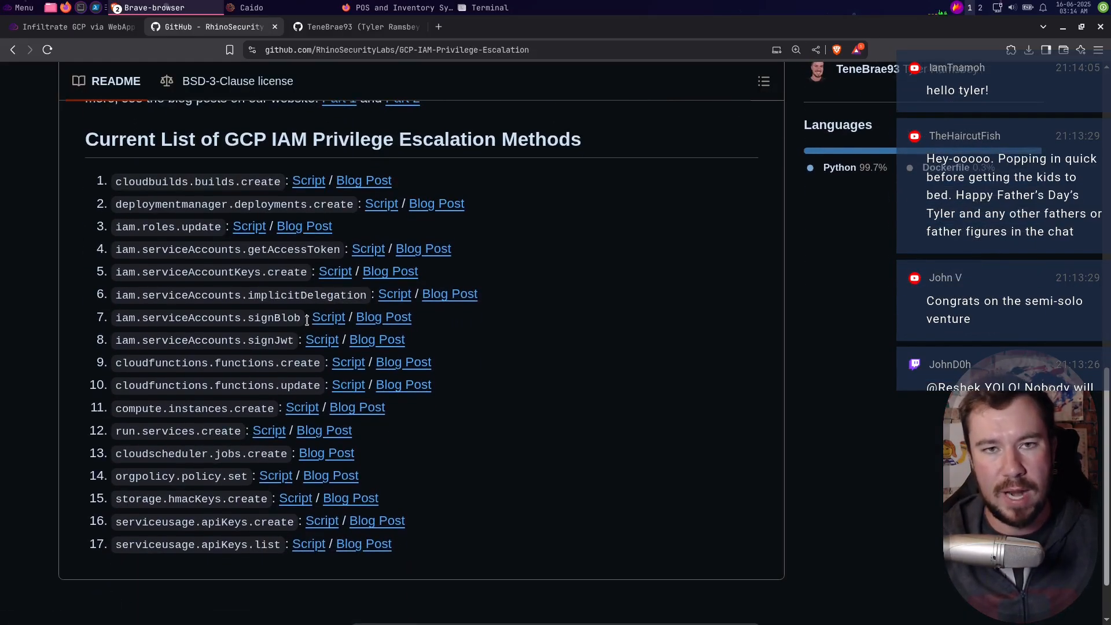
mouse_move(183, 139)
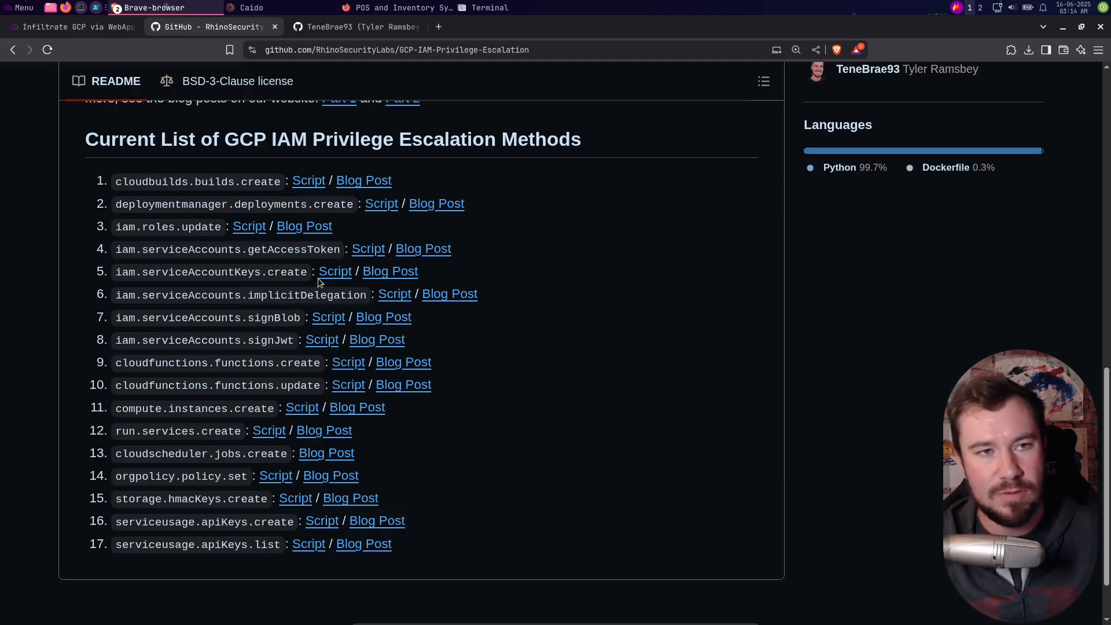
left_click(347, 26)
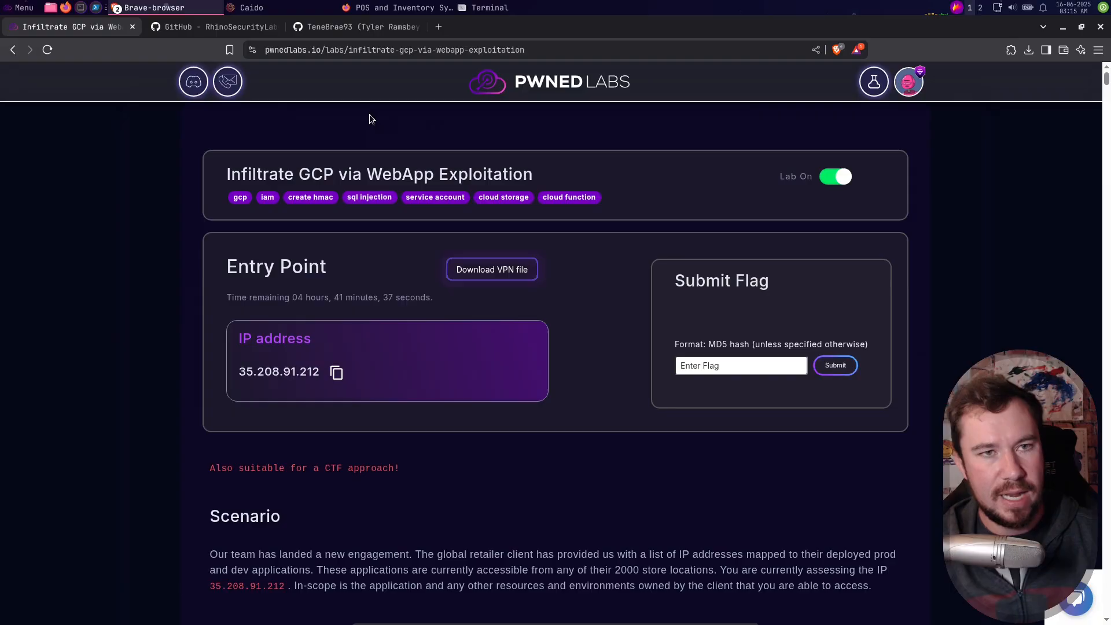
Reach the gcp-tooling repository from the author's GitHub profile repositories list.
left_click(354, 27)
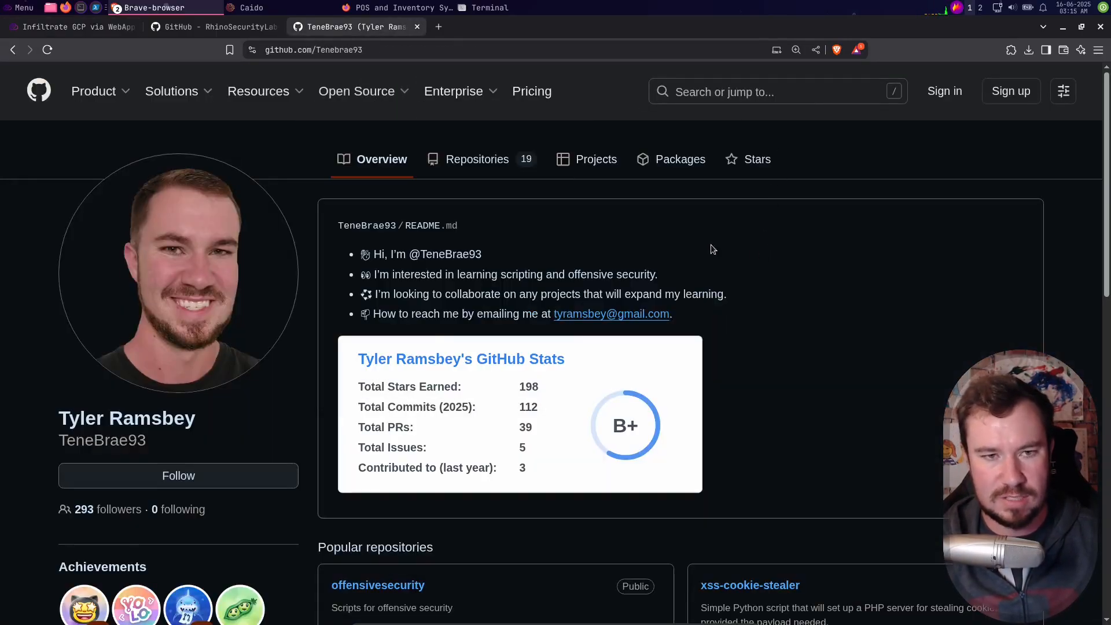
left_click(477, 158)
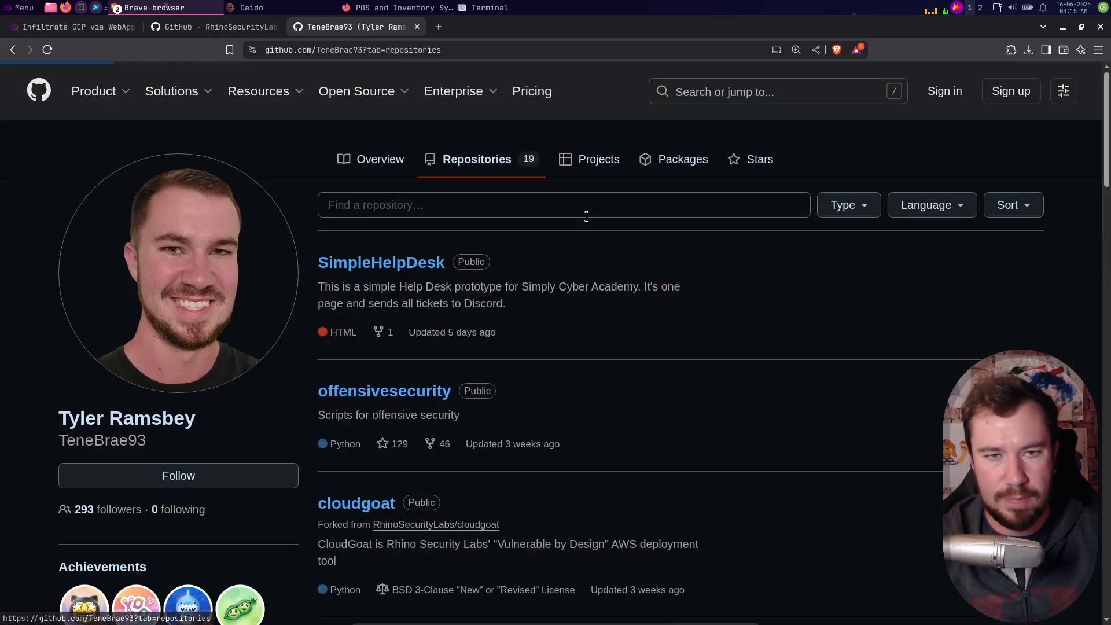
scroll("down", 3)
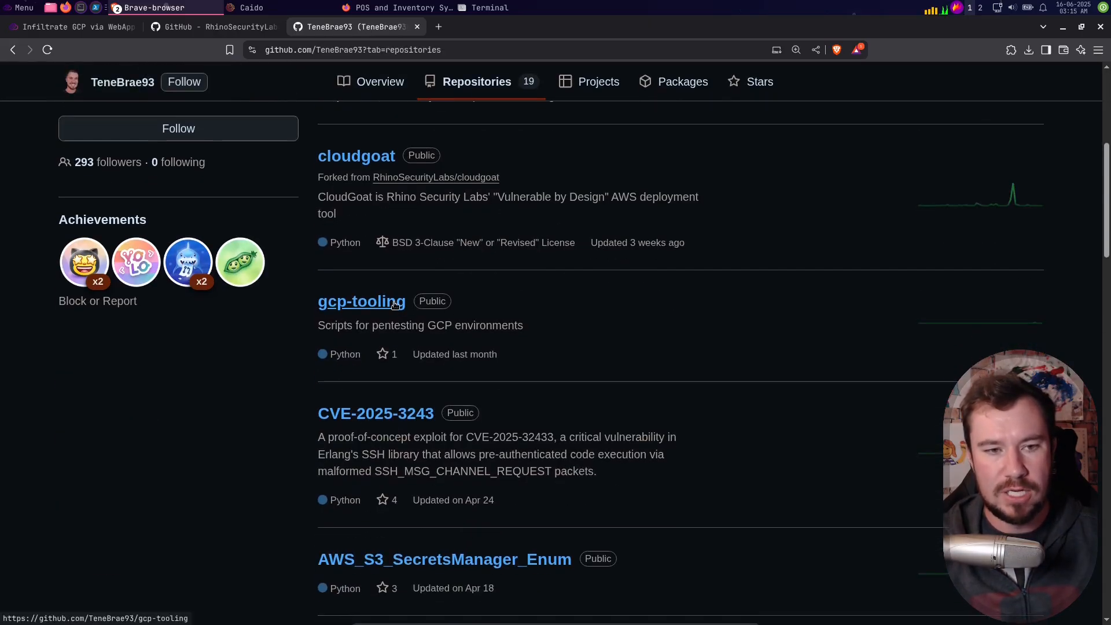
left_click(361, 301)
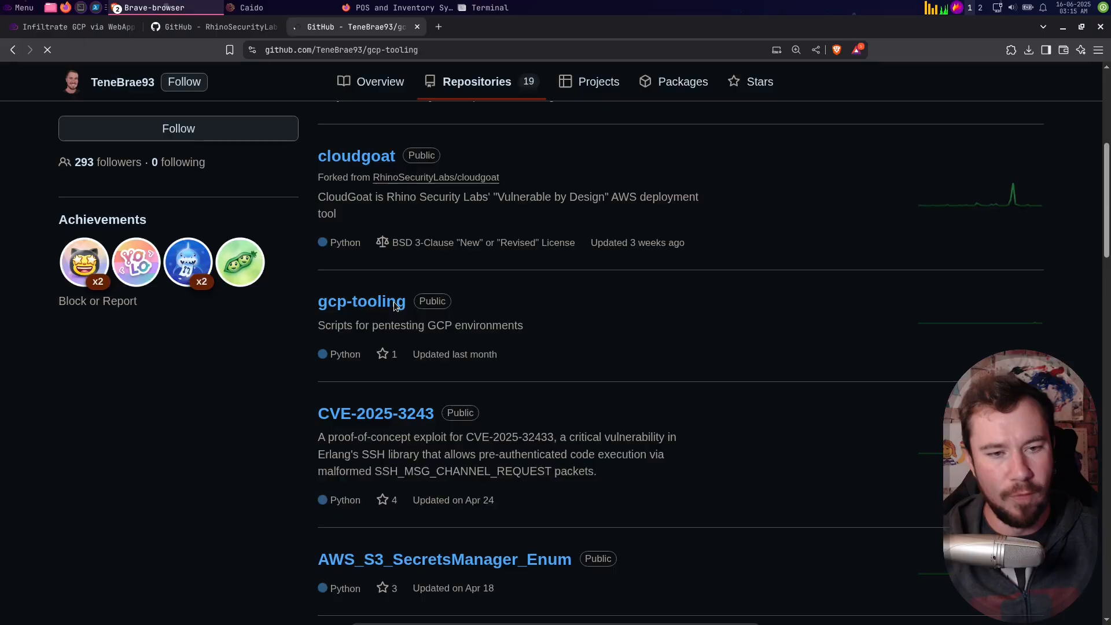
left_click(361, 300)
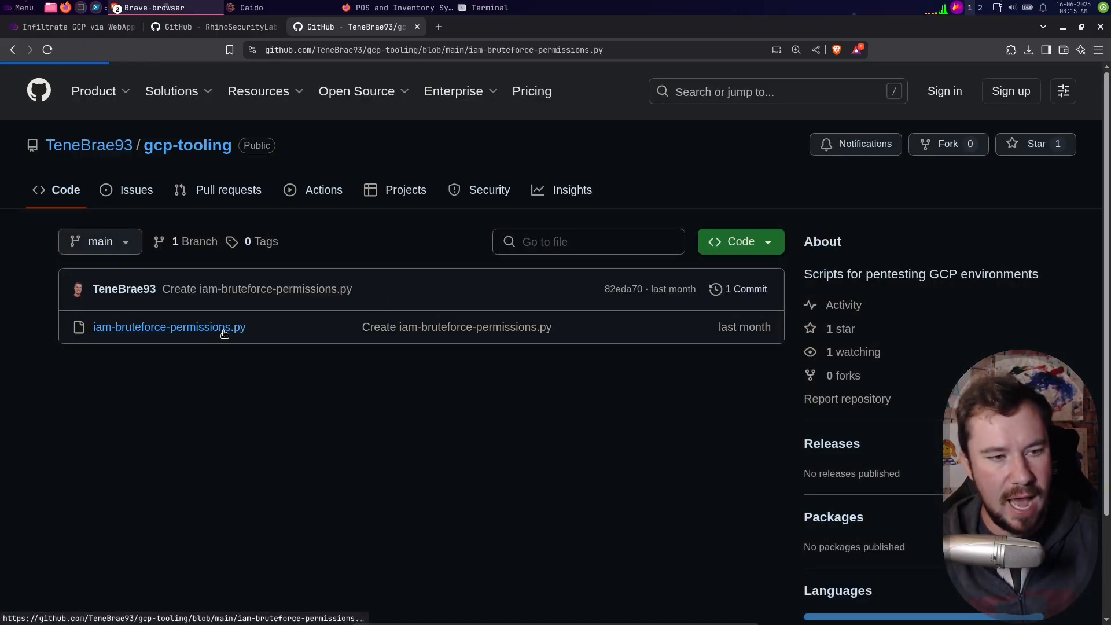
Read through iam-bruteforce-permissions.py from its permission list down to main().
left_click(168, 326)
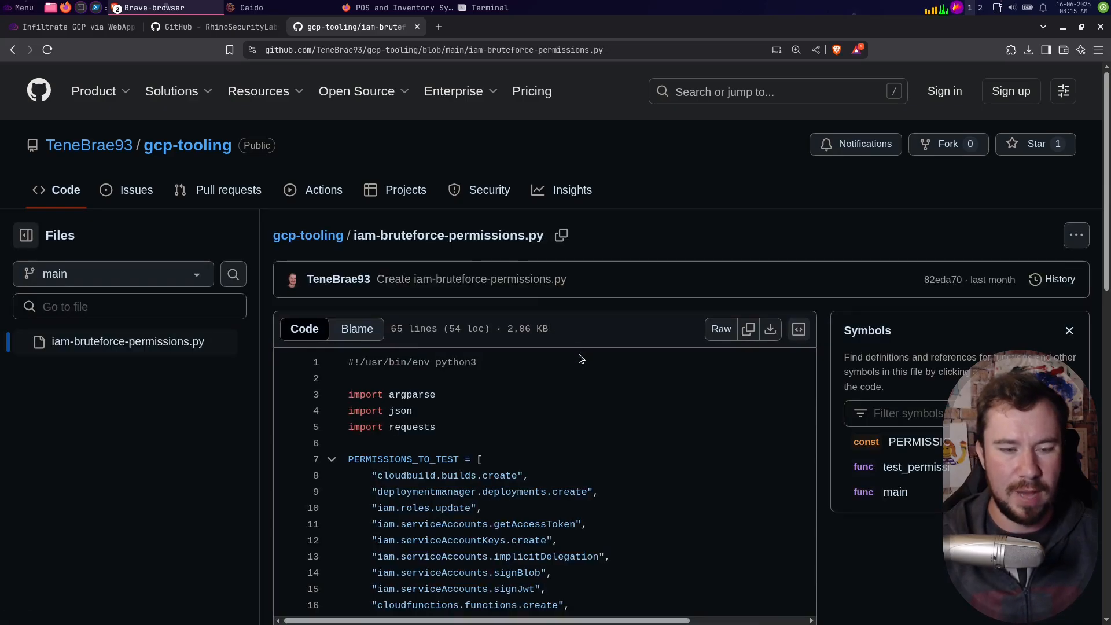
scroll("down", 3)
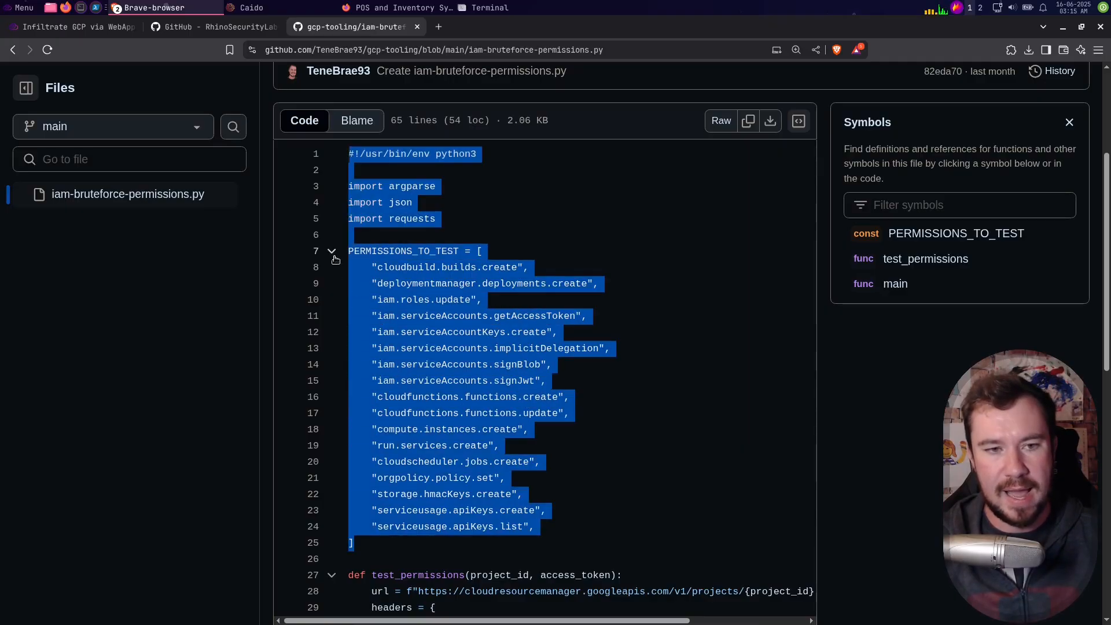
scroll("down", 3)
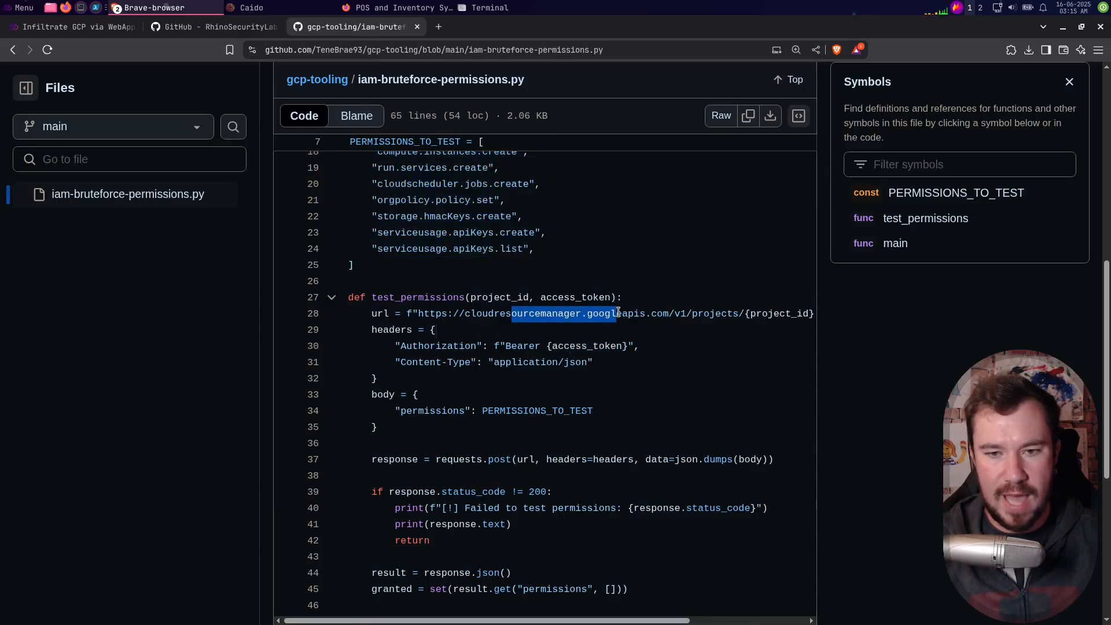
scroll("down", 3)
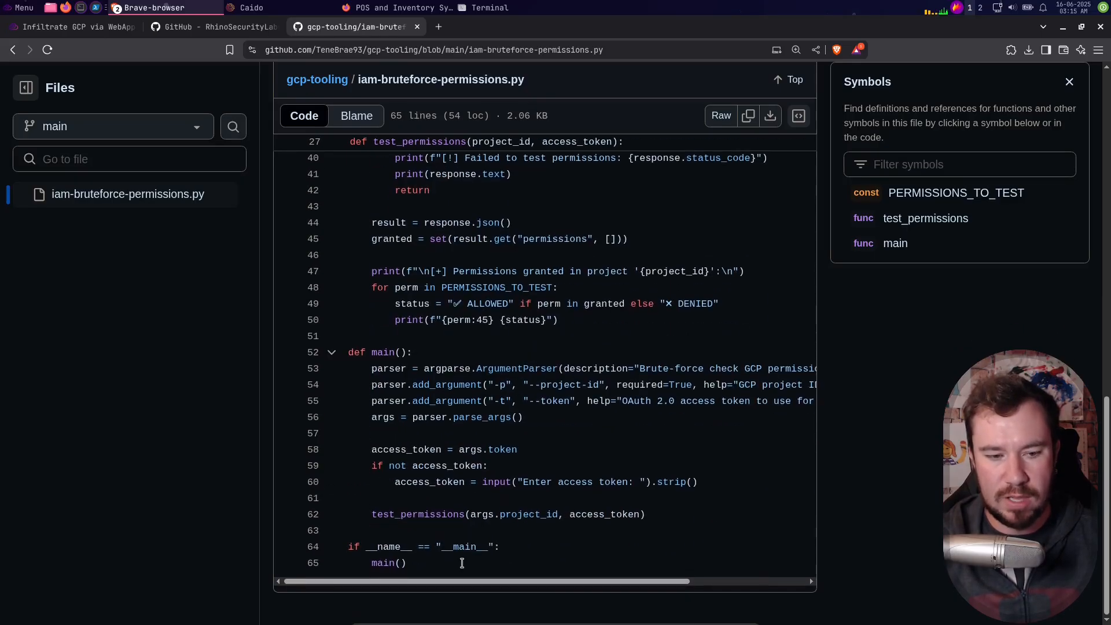
scroll("up", 3)
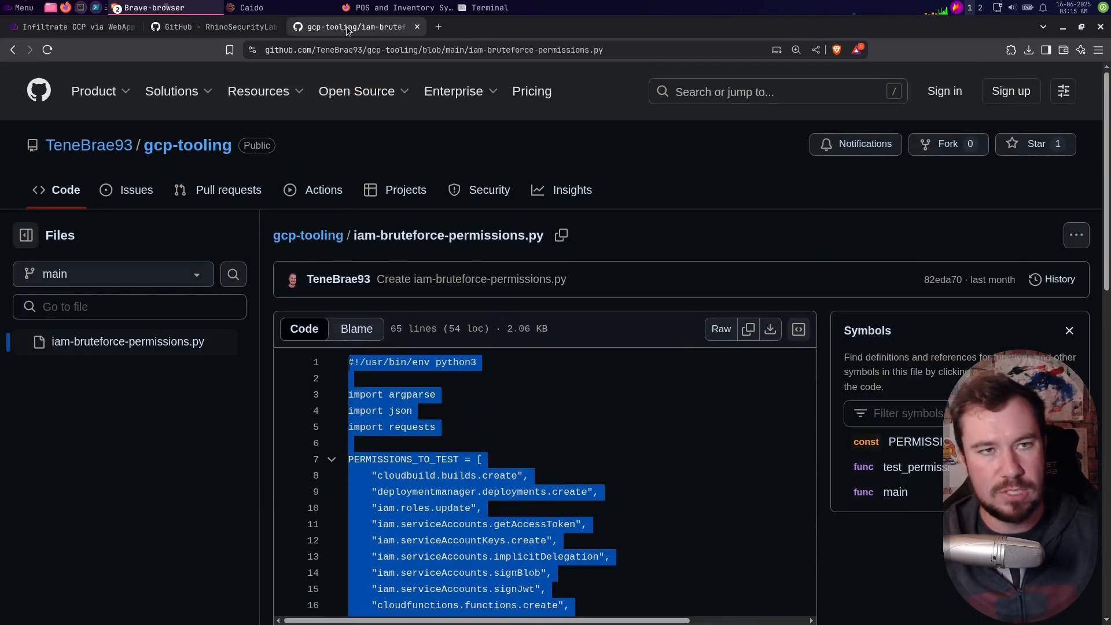
Paste the script into nano as iam_bruteforce_permissions.py and save it locally.
left_click(488, 8)
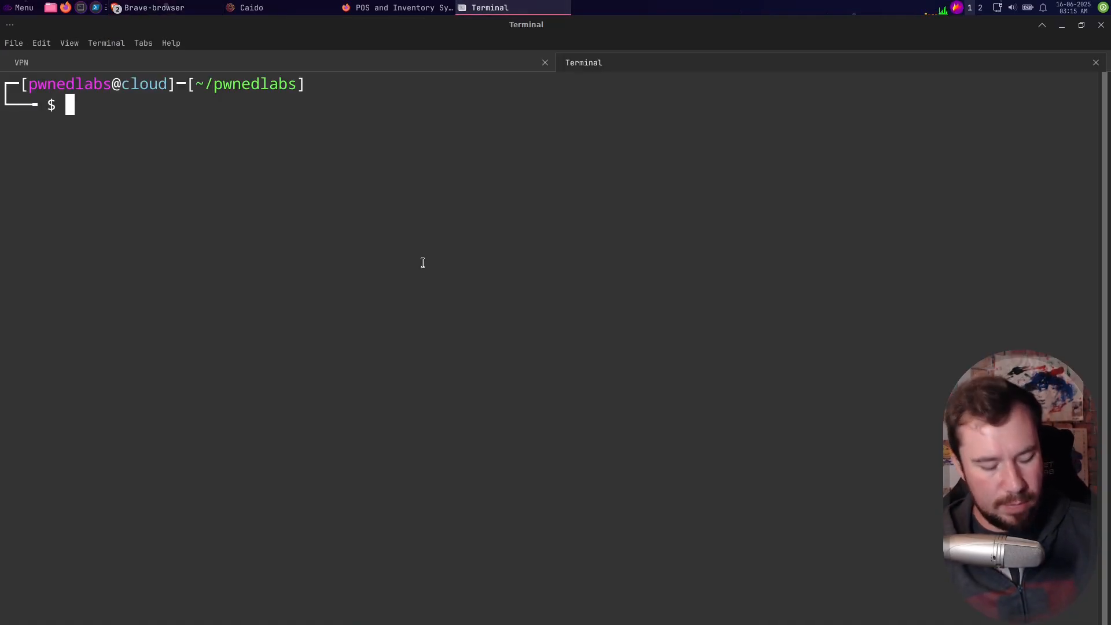
type("nano iam_bruteforce_permissions.py")
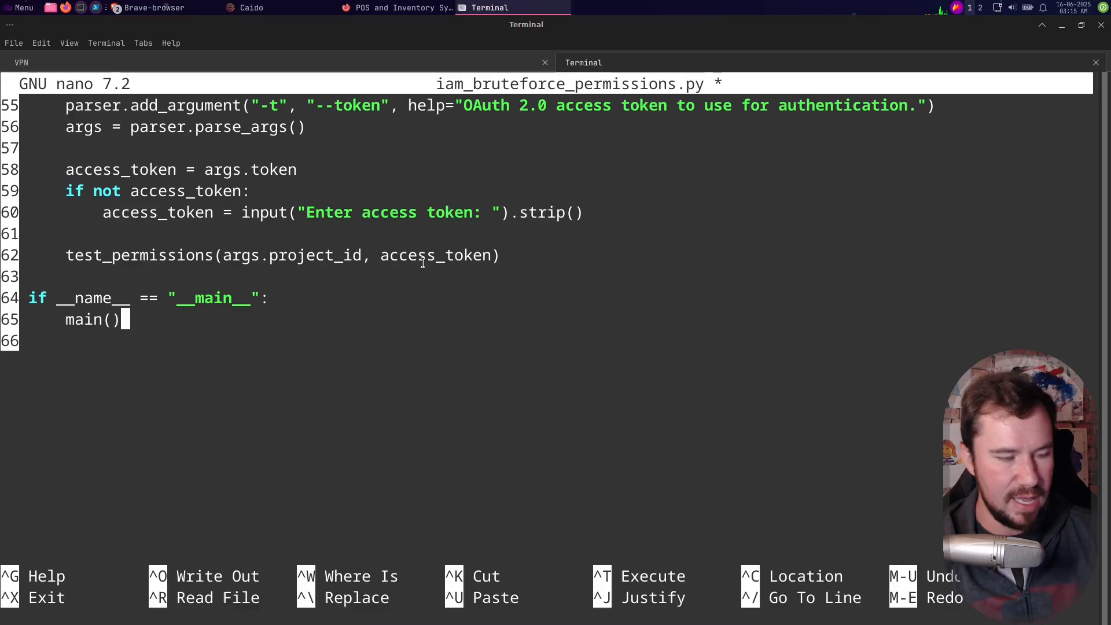
key("ctrl+x")
type("python3 iam_bruteforce_permissions.py -h")
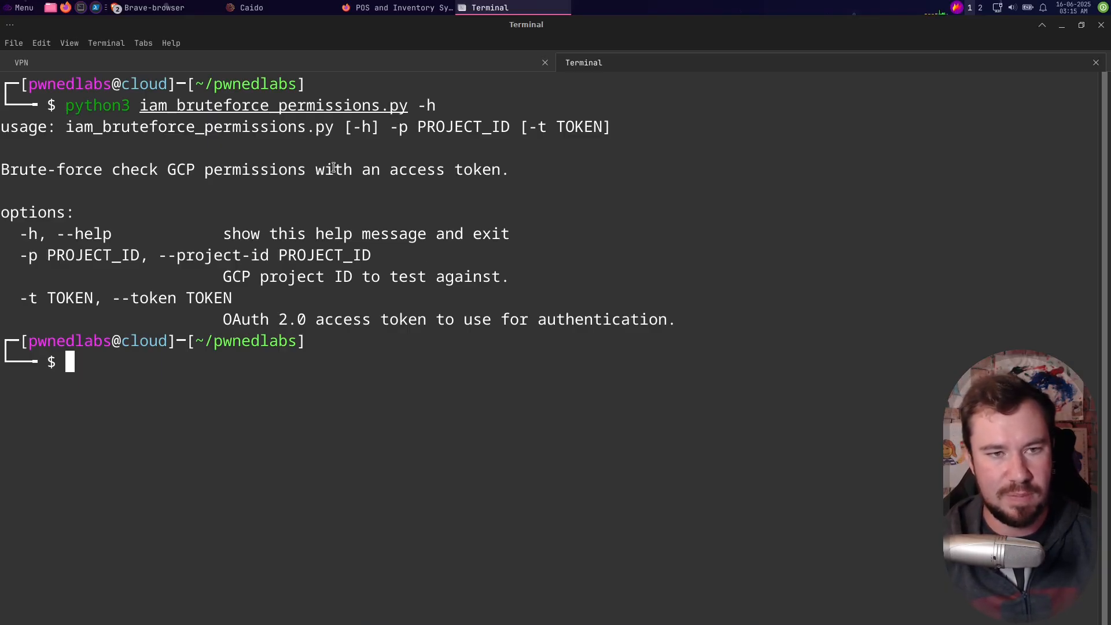
mouse_move(223, 217)
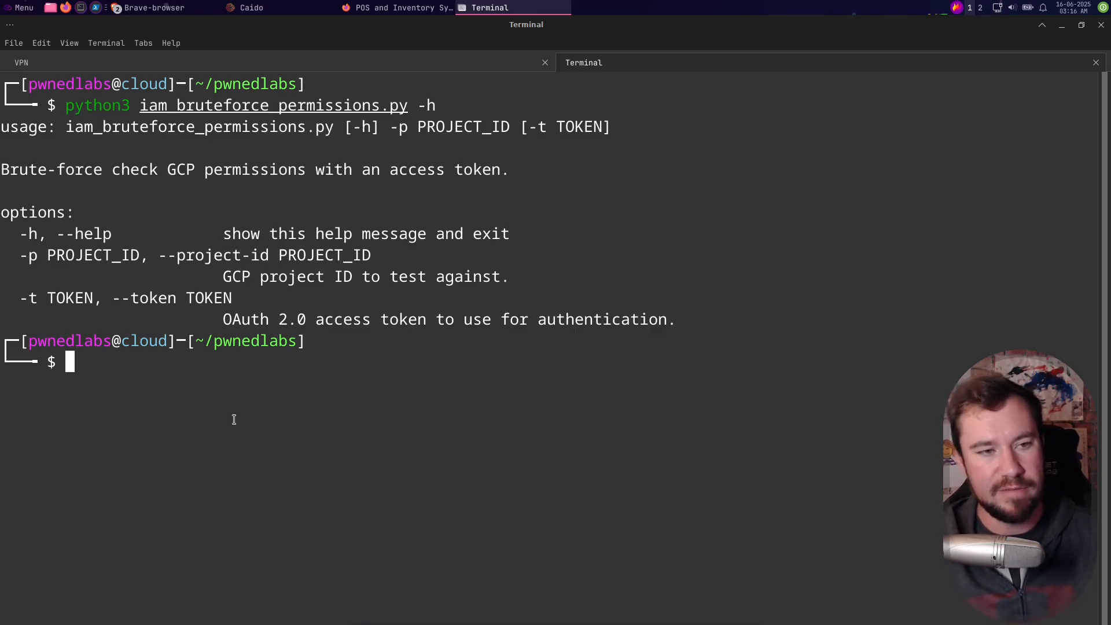
Print token.txt and run the script to report storage.hmacKeys.create as the only allowed permission on gr-prod-2.
type("cat token.txt")
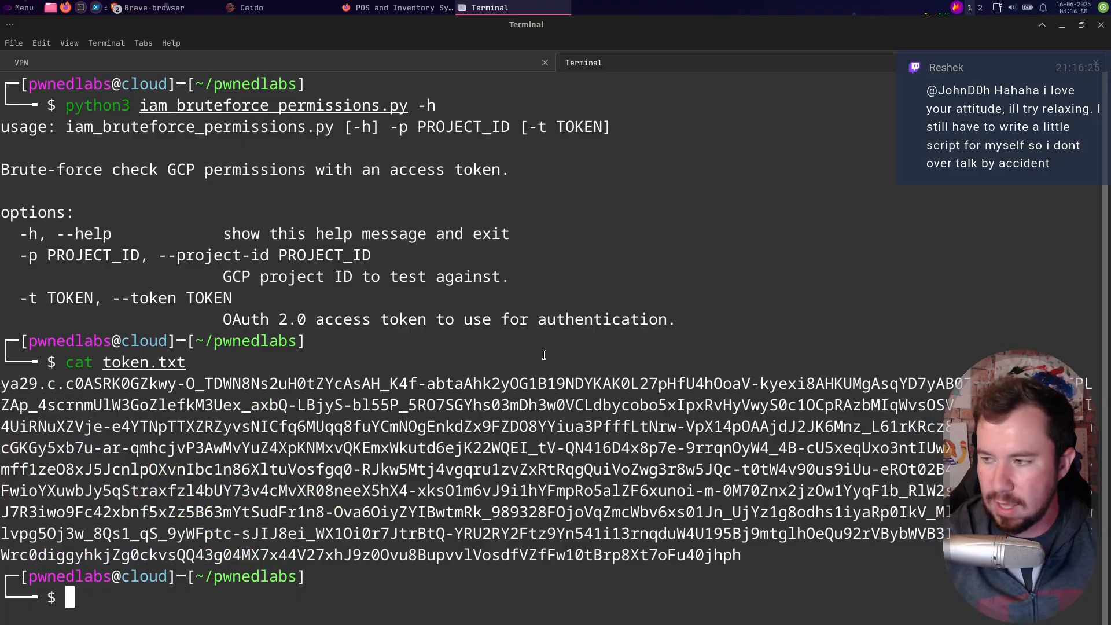
type("python3 iam_bruteforce_permissions.py -h")
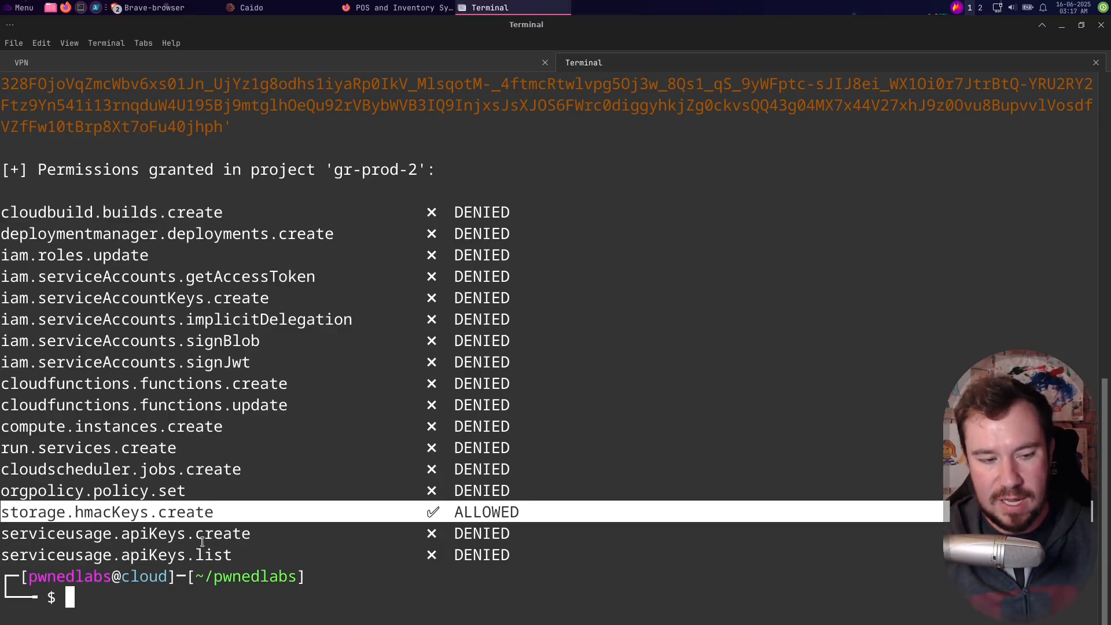
Follow the README's storage.hmacKeys.create blog link to Rhino's section on HMAC key escalation.
left_click(152, 8)
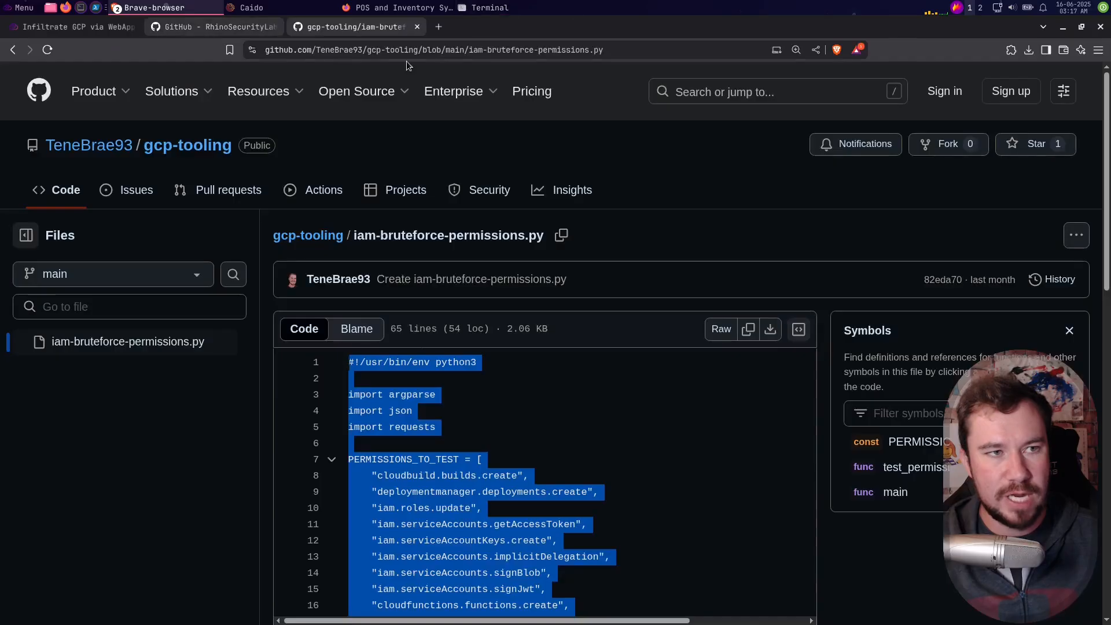
left_click(206, 27)
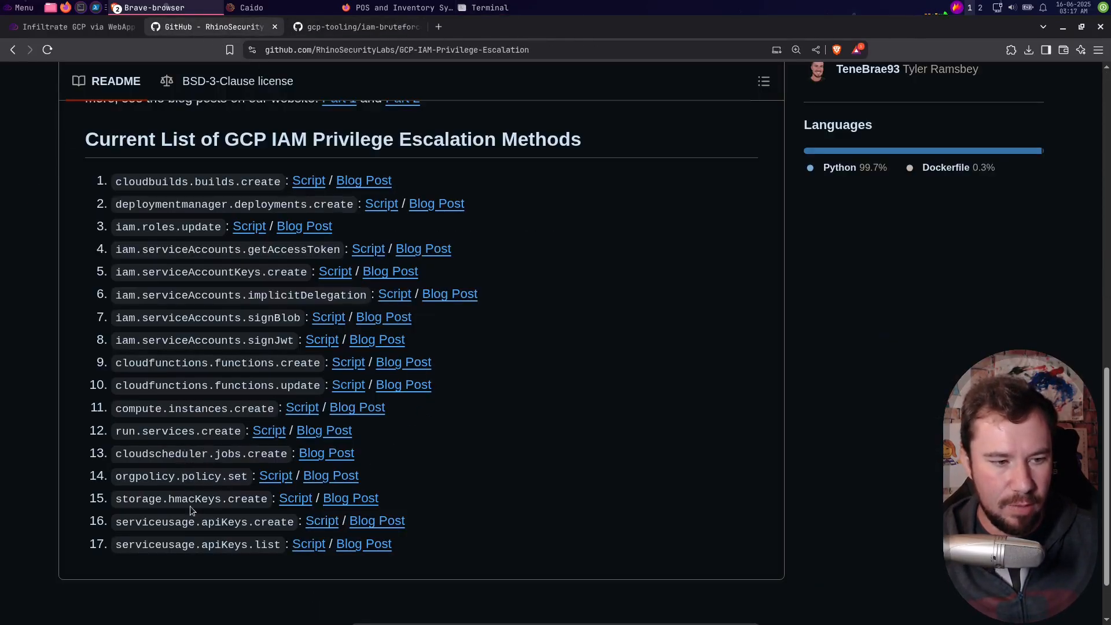
mouse_move(246, 513)
type("hmac")
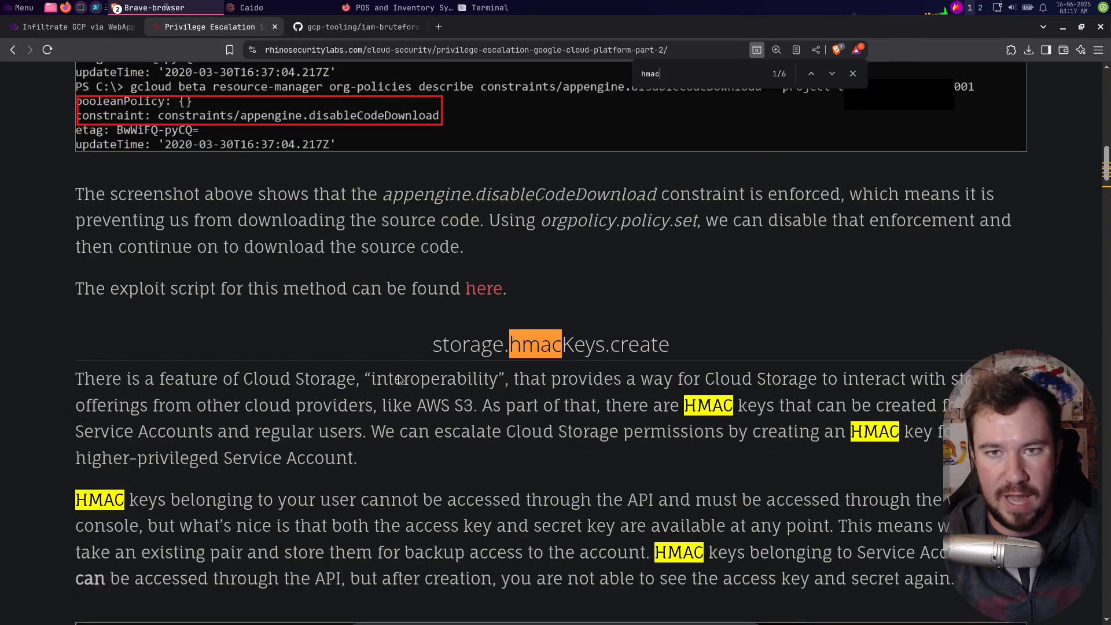
scroll("down", 3)
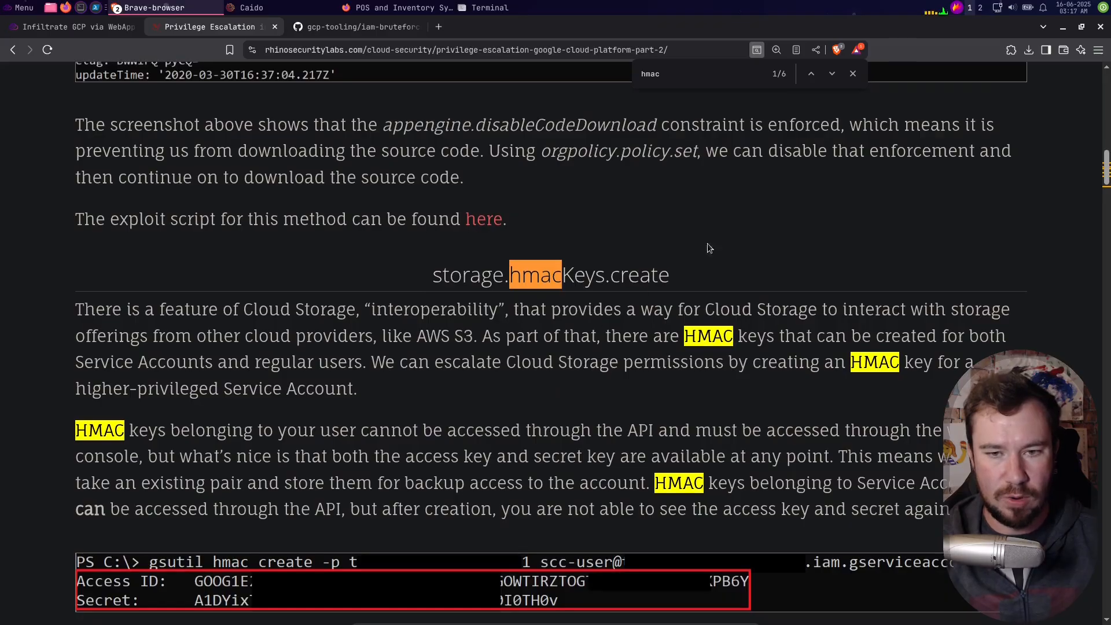